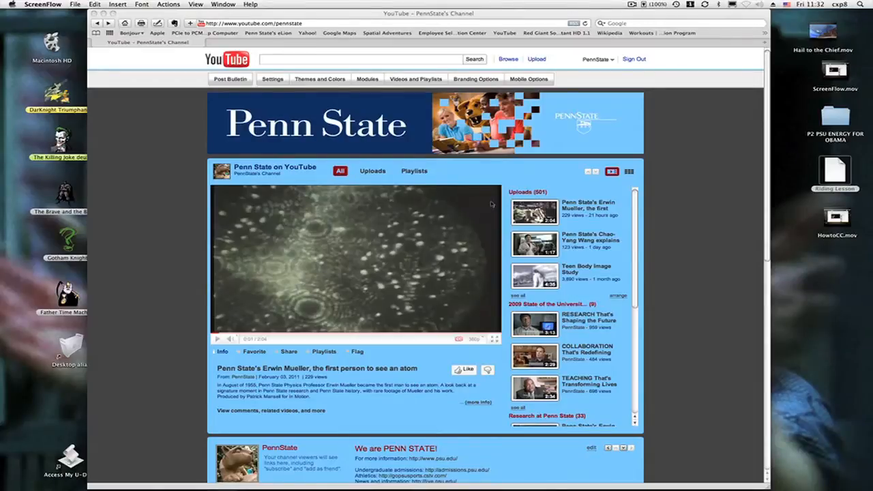
mouse_move(620, 174)
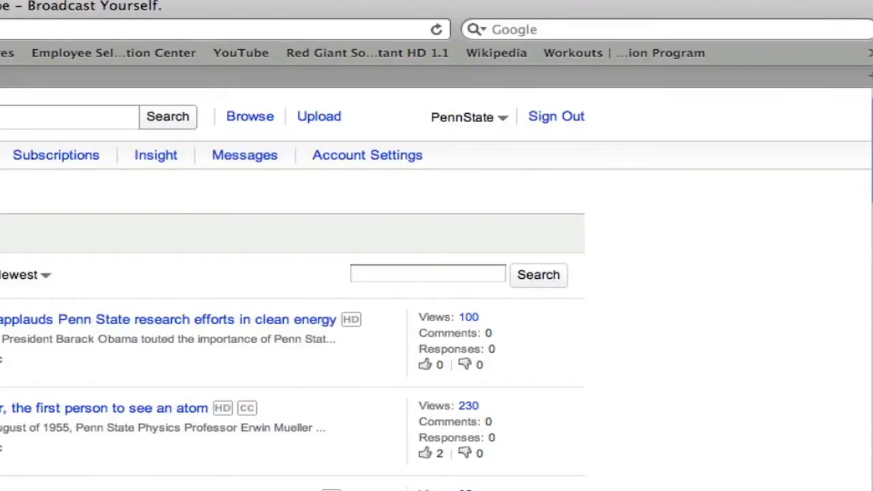
- Scroll down the uploaded-videos list to the private Riding Lesson video
scroll("down", 3)
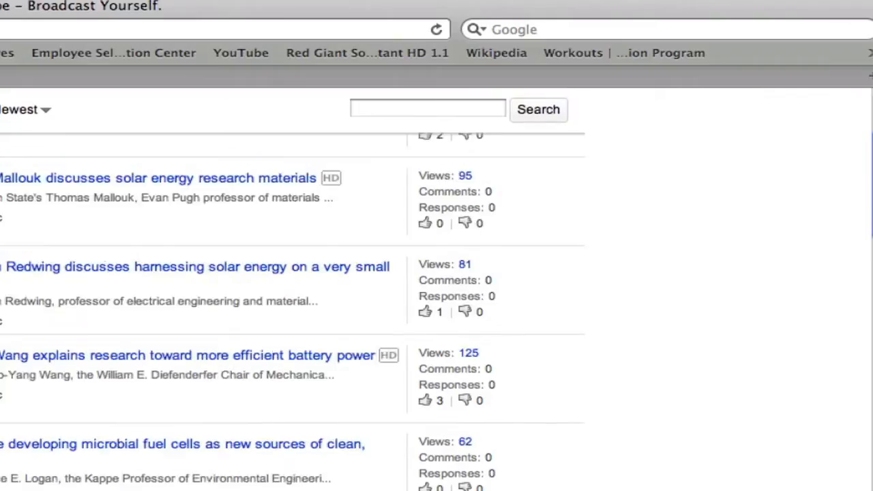
scroll("down", 3)
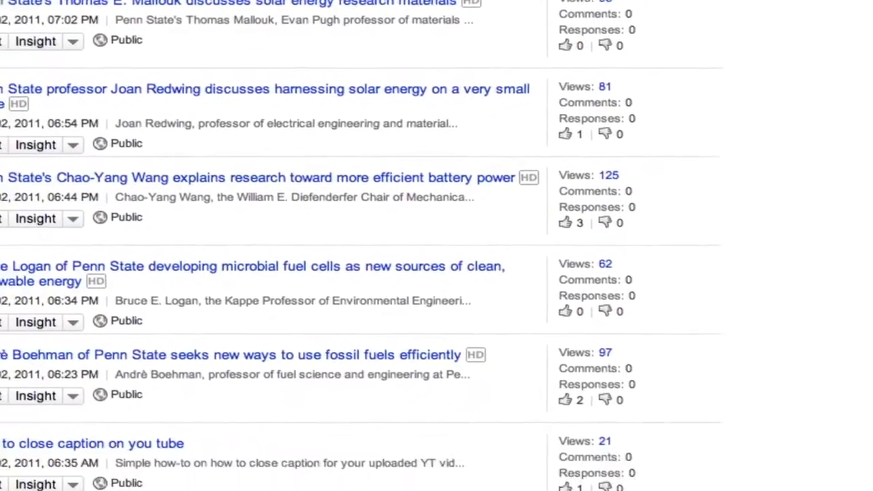
scroll("down", 3)
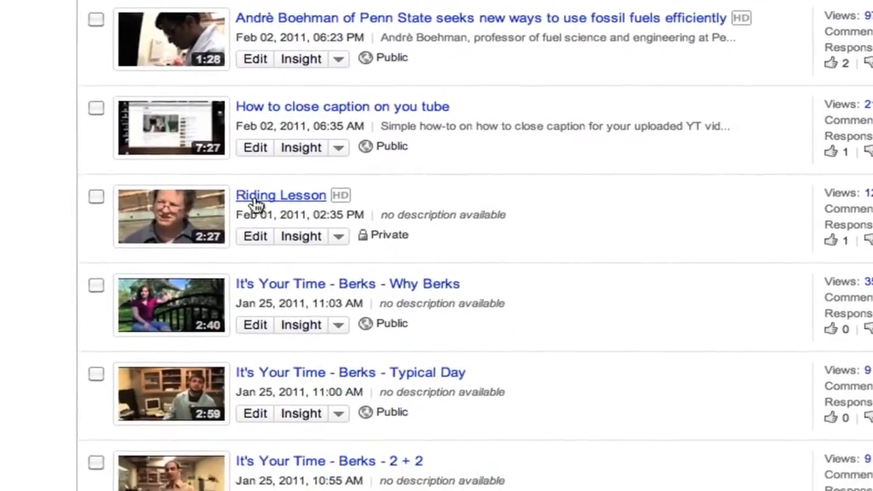
scroll("down", 3)
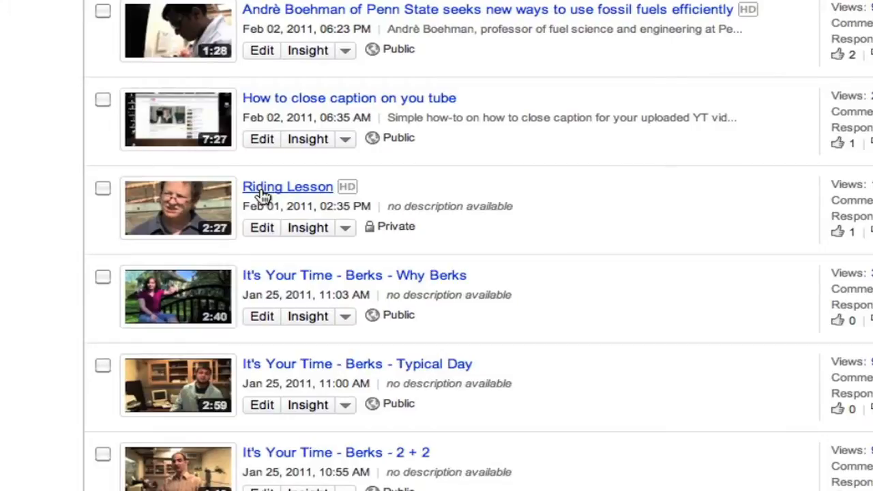
mouse_move(180, 208)
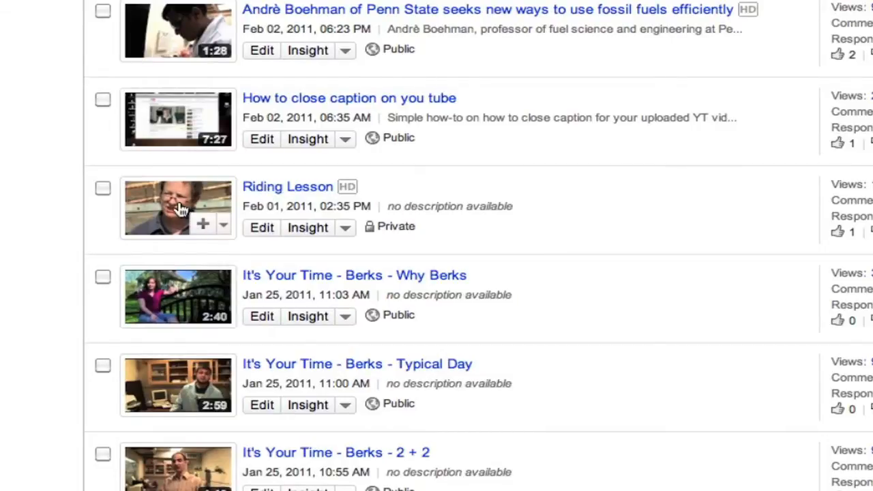
- Start the Riding Lesson video on its watch page with the volume turned down
left_click(287, 186)
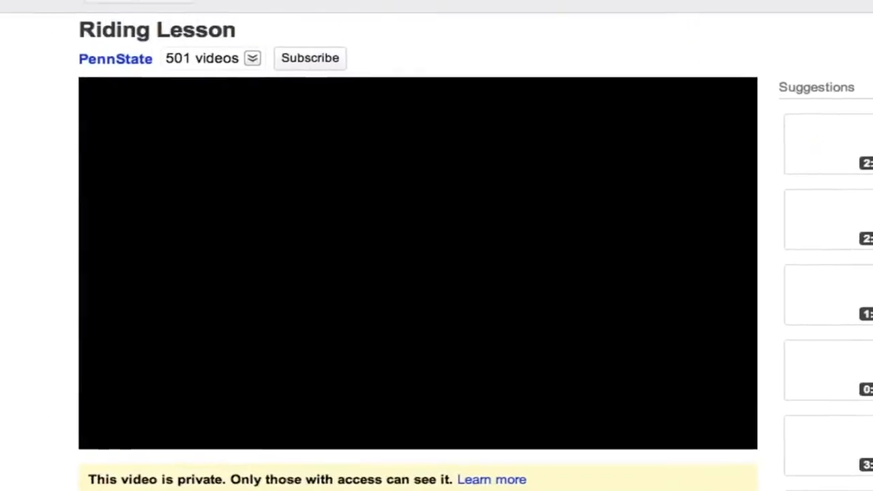
left_click(112, 474)
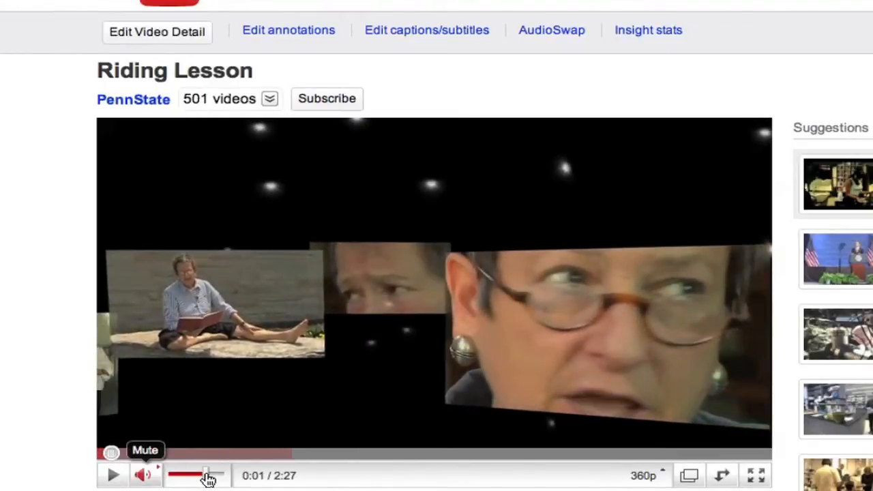
left_click_drag(207, 475, 185, 475)
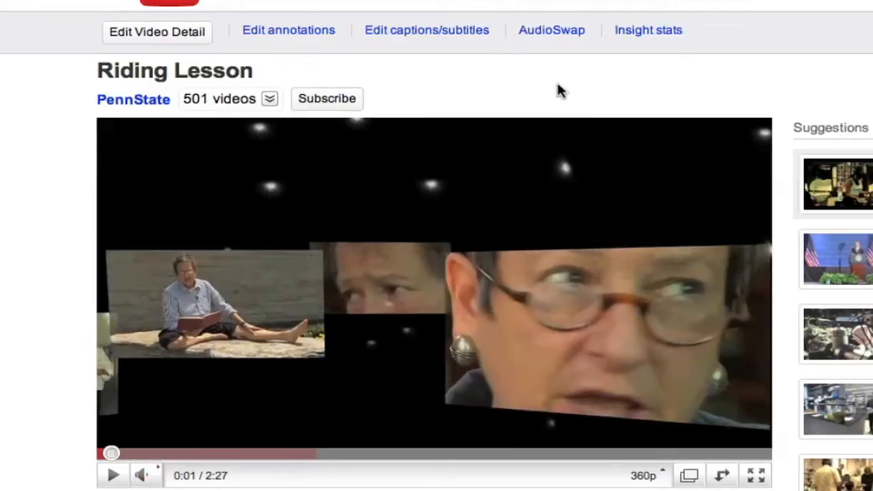
mouse_move(426, 30)
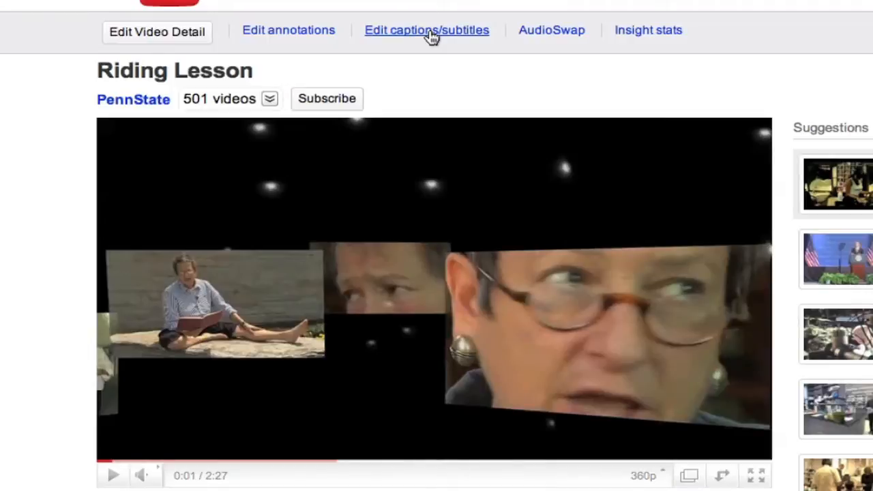
- Show Riding Lesson's caption settings listing the failed machine transcription track
left_click(426, 30)
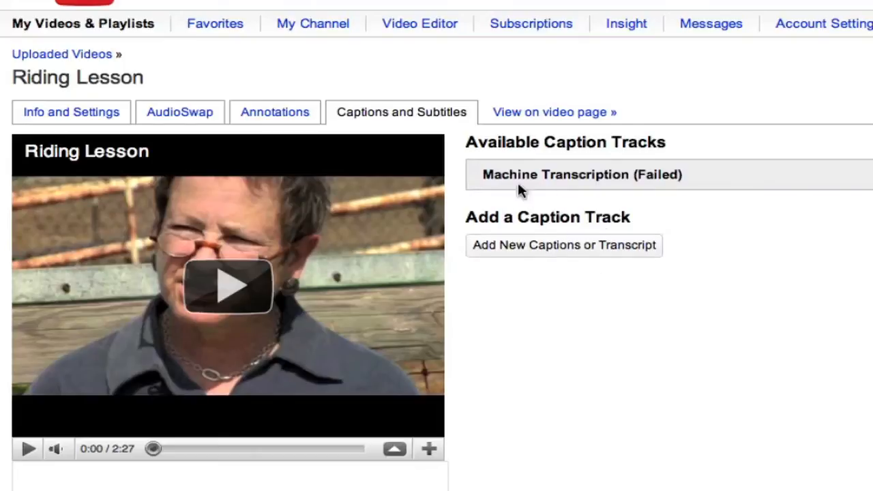
mouse_move(600, 234)
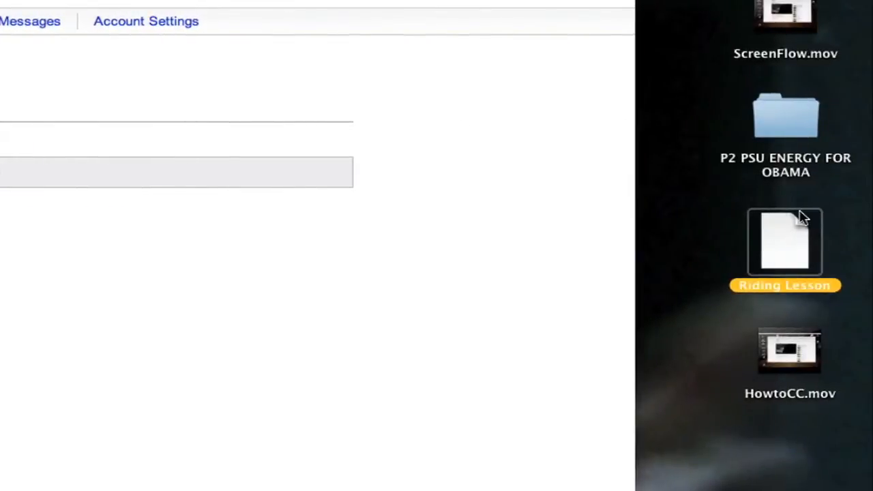
mouse_move(784, 252)
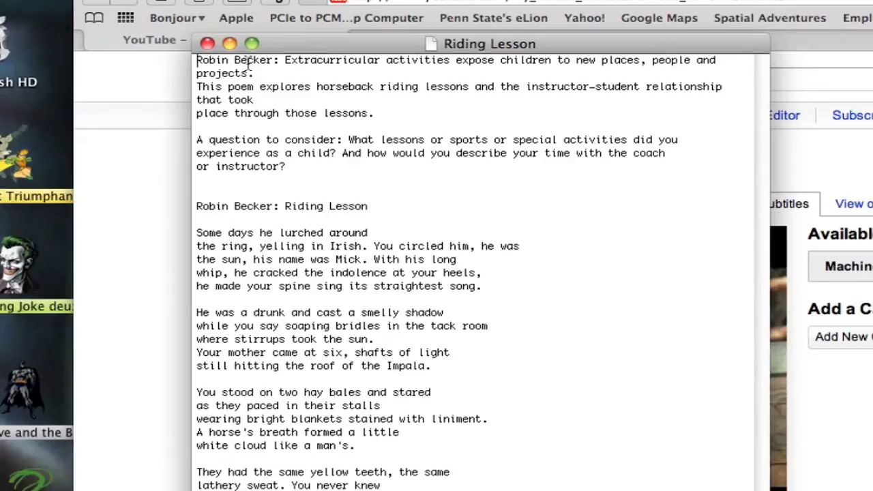
mouse_move(284, 60)
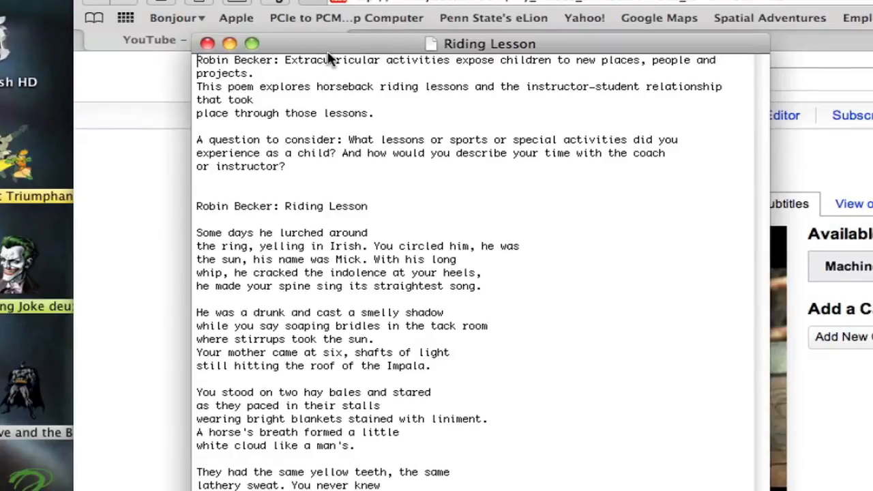
mouse_move(368, 55)
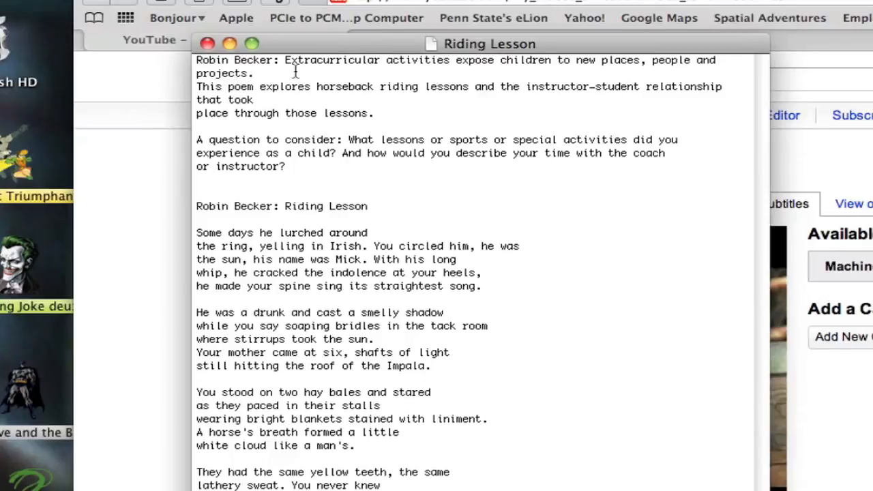
mouse_move(404, 73)
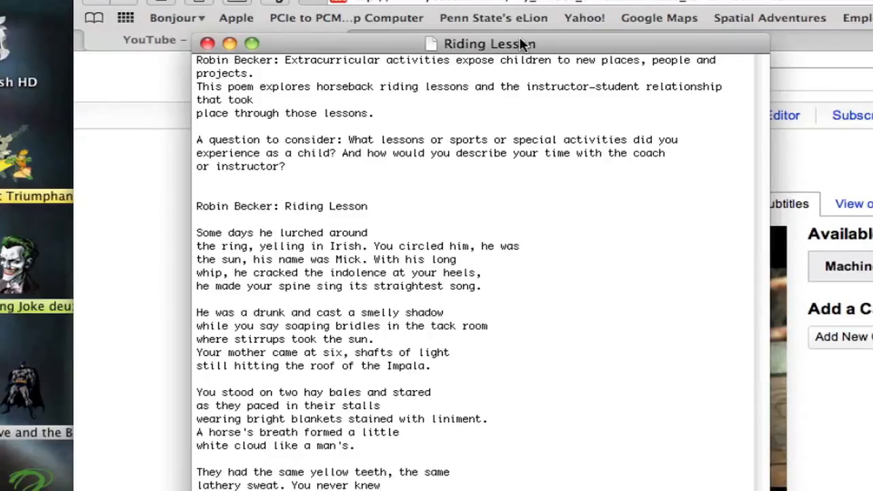
mouse_move(702, 211)
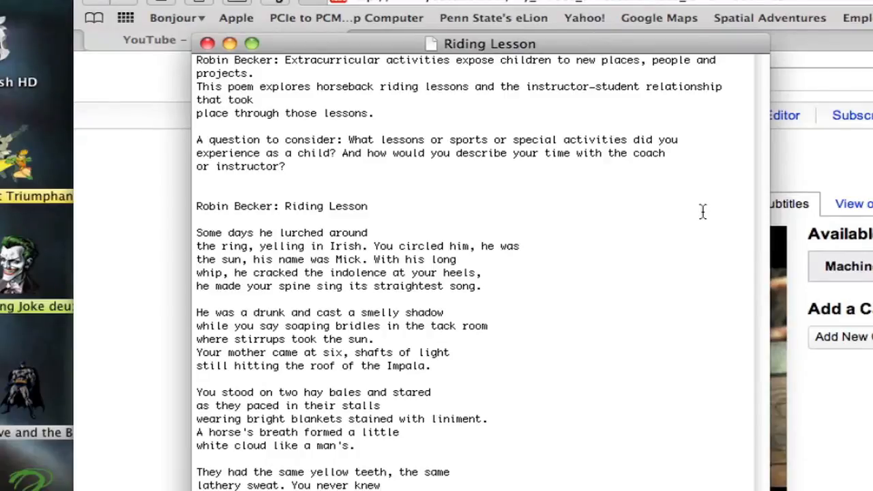
- Scroll through the Riding Lesson transcript and Robin Becker poem in TextEdit
scroll("down", 3)
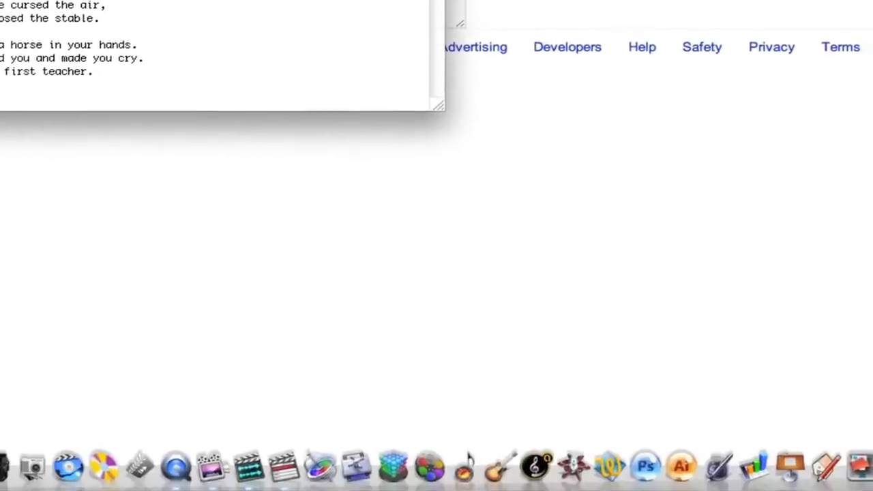
mouse_move(674, 443)
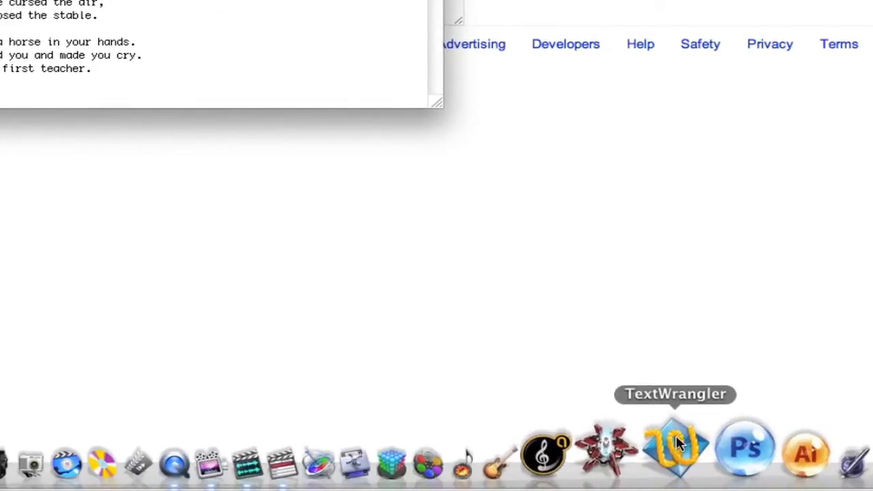
mouse_move(675, 444)
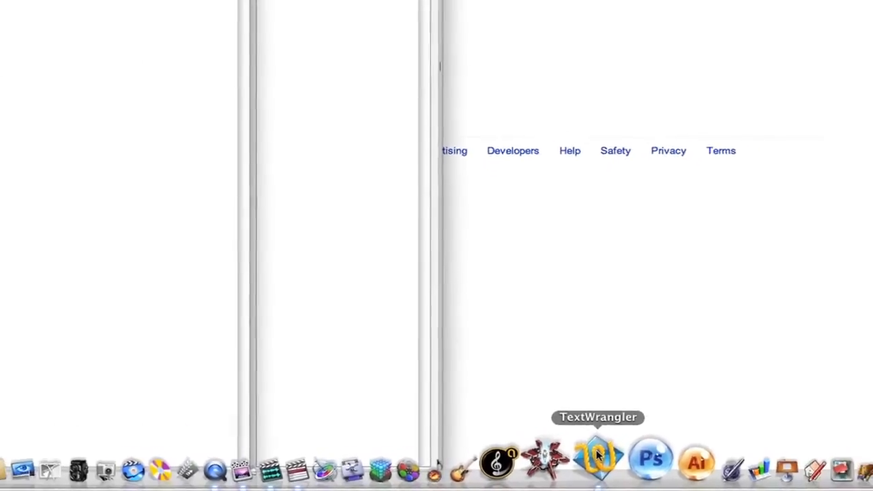
- Launch TextWrangler from the Dock to hold the transcript as plain text
left_click(598, 456)
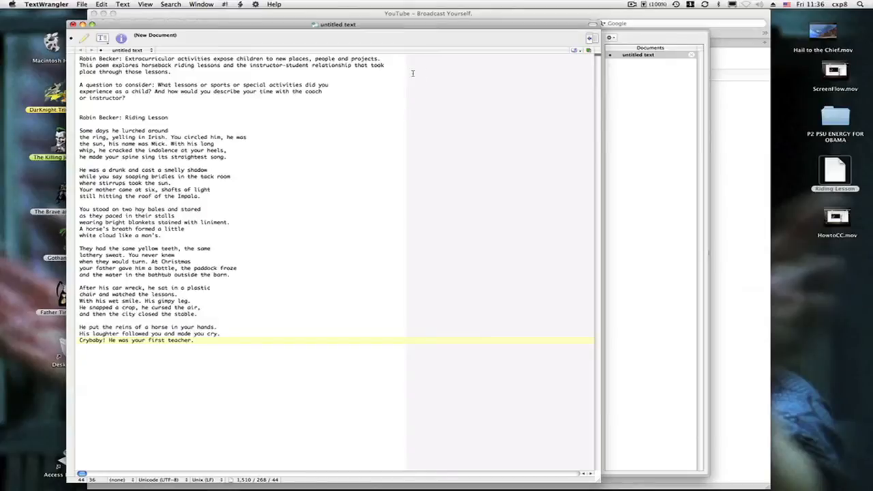
mouse_move(374, 300)
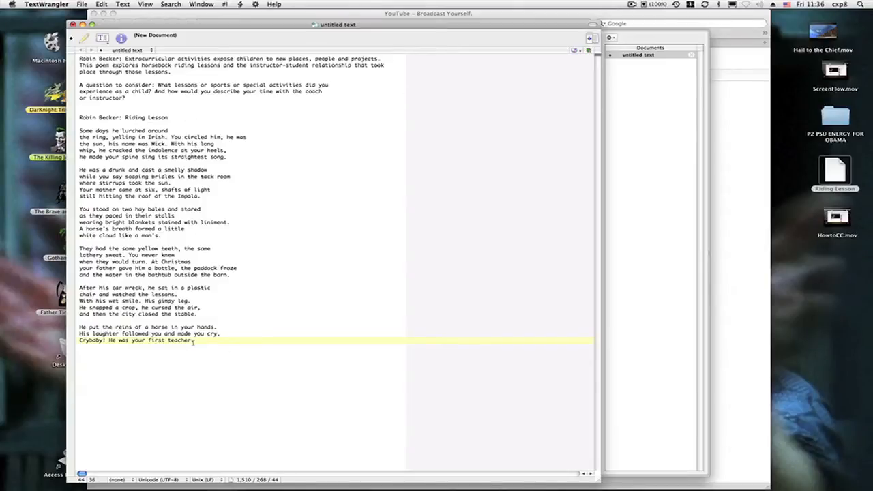
mouse_move(223, 356)
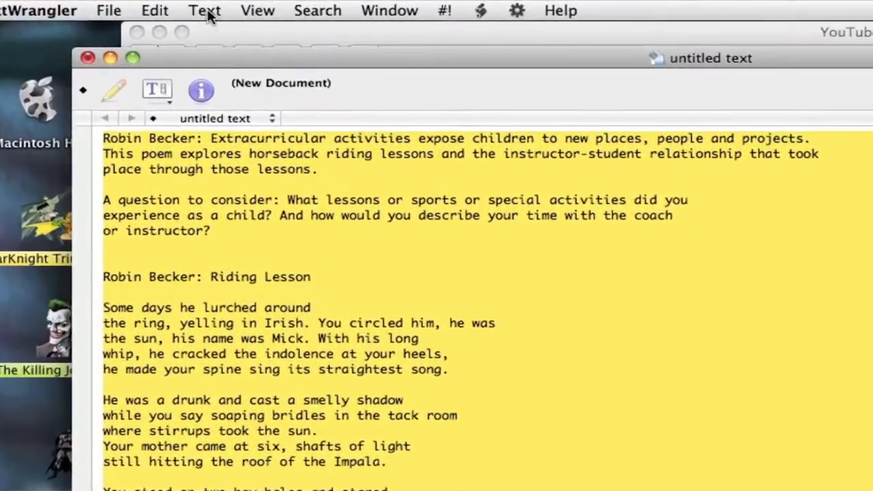
- Zap Gremlins on the transcript, deleting non-ASCII, control and null characters
left_click(205, 11)
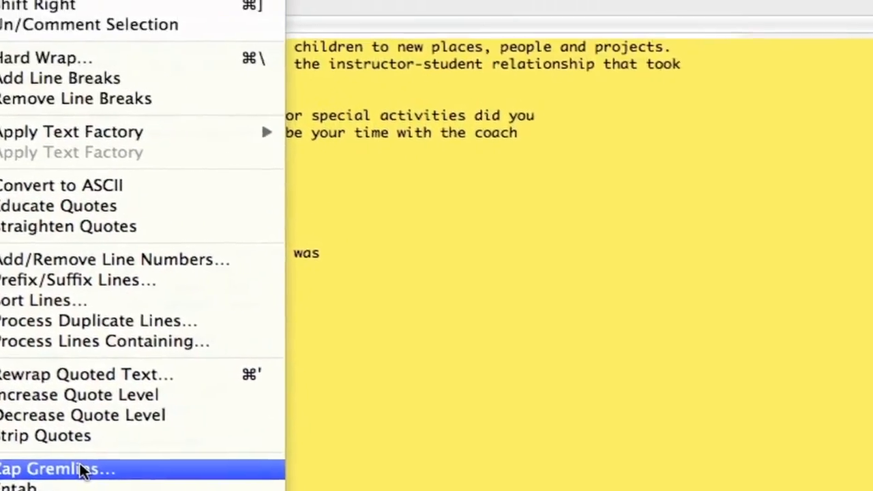
left_click(57, 469)
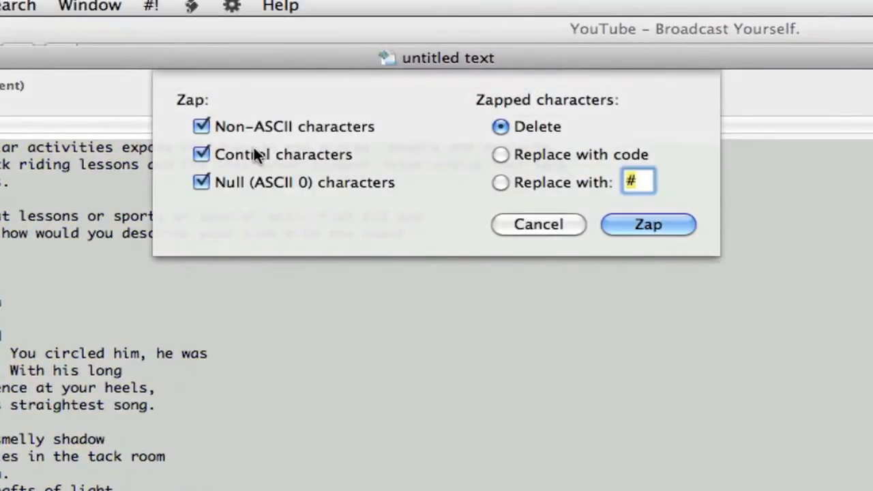
mouse_move(423, 157)
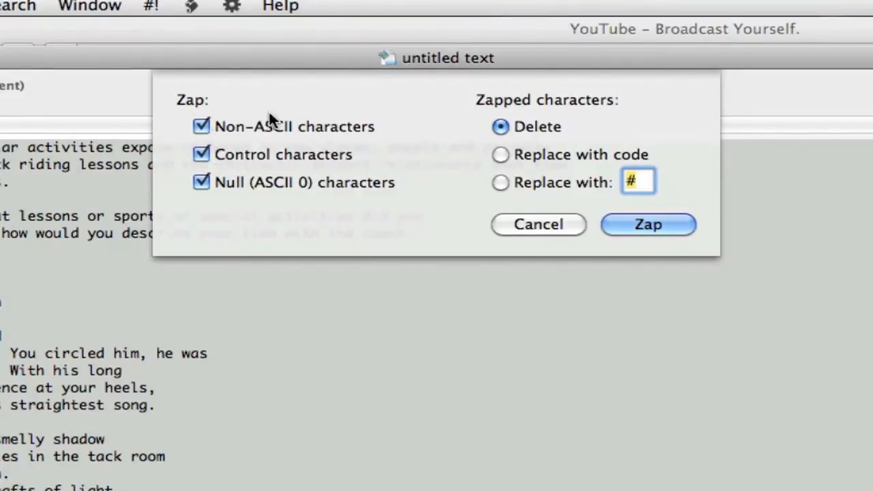
mouse_move(300, 196)
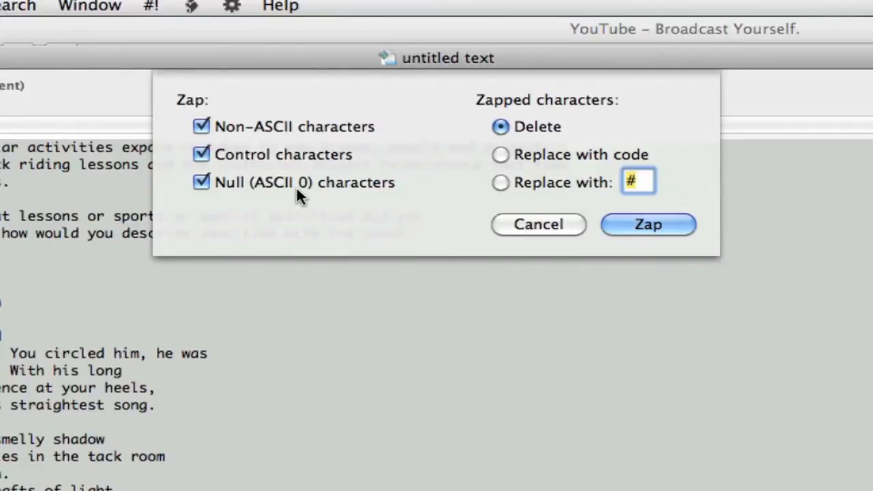
mouse_move(545, 126)
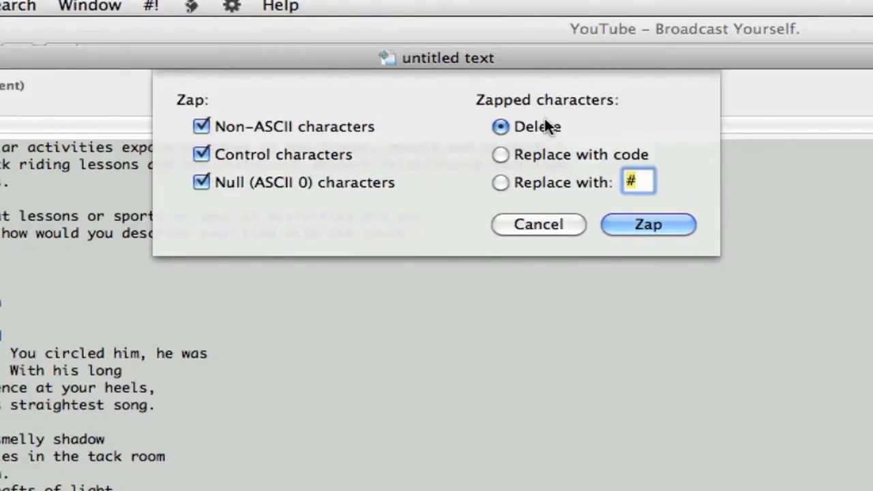
mouse_move(518, 137)
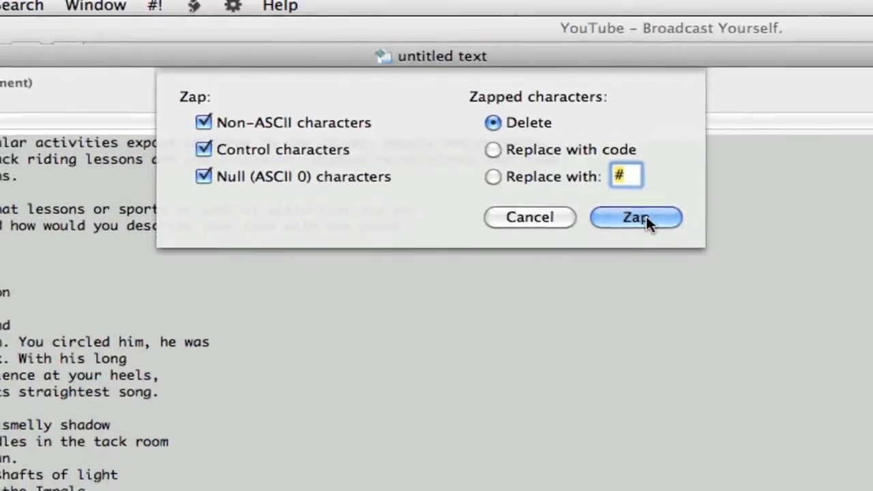
left_click(636, 217)
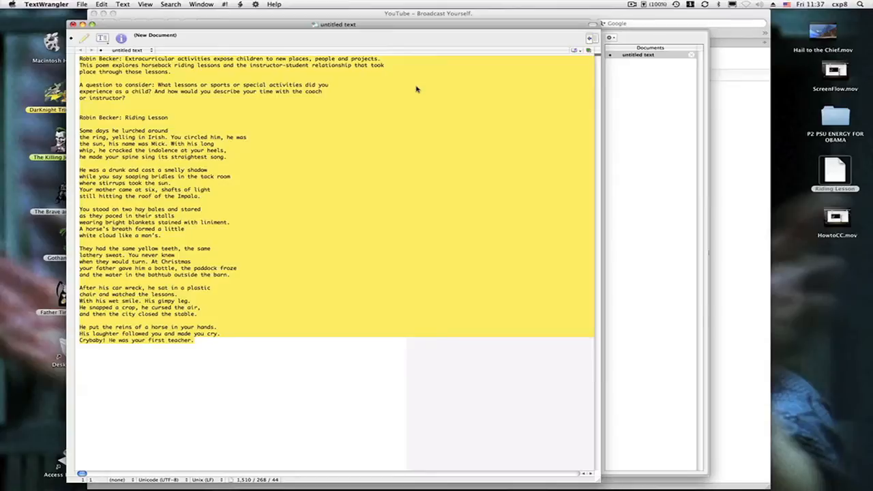
mouse_move(399, 60)
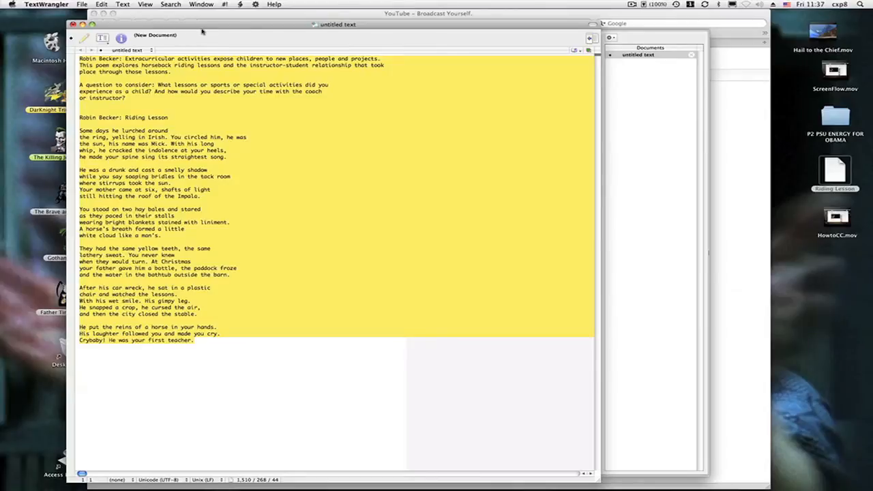
- Save the cleaned transcript to the Desktop as 'Riding Lesson', replacing the existing file
left_click(82, 4)
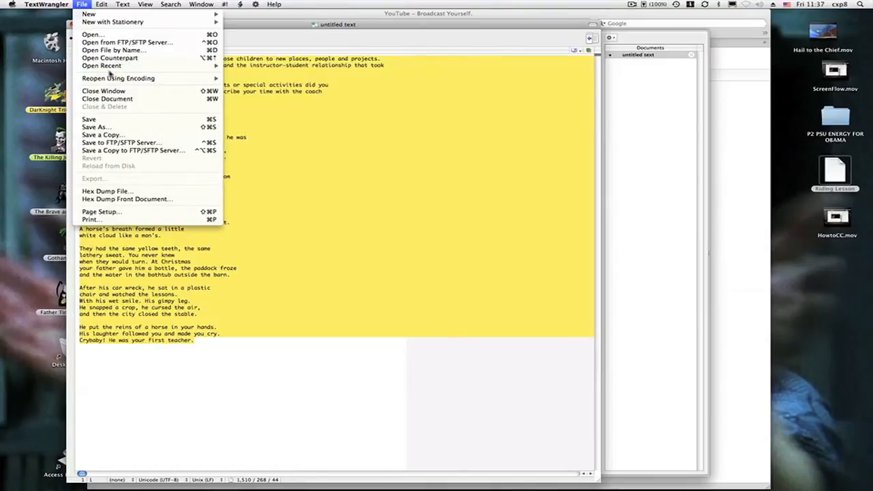
mouse_move(120, 116)
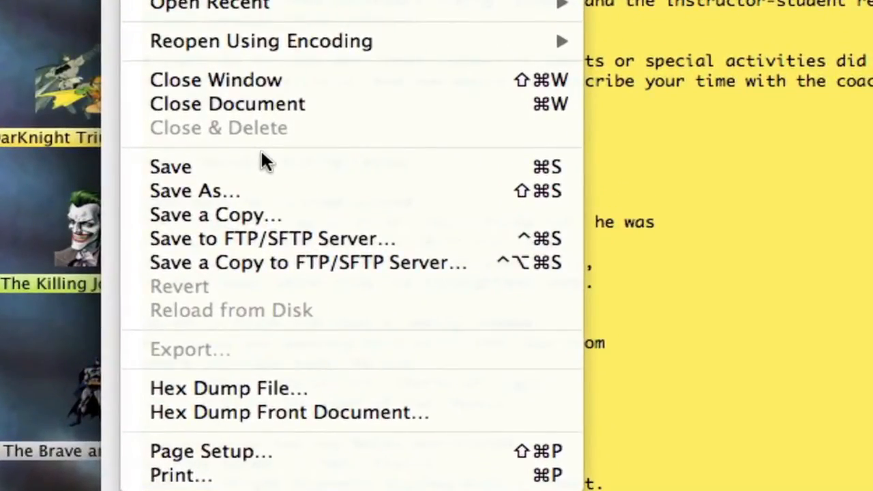
mouse_move(194, 191)
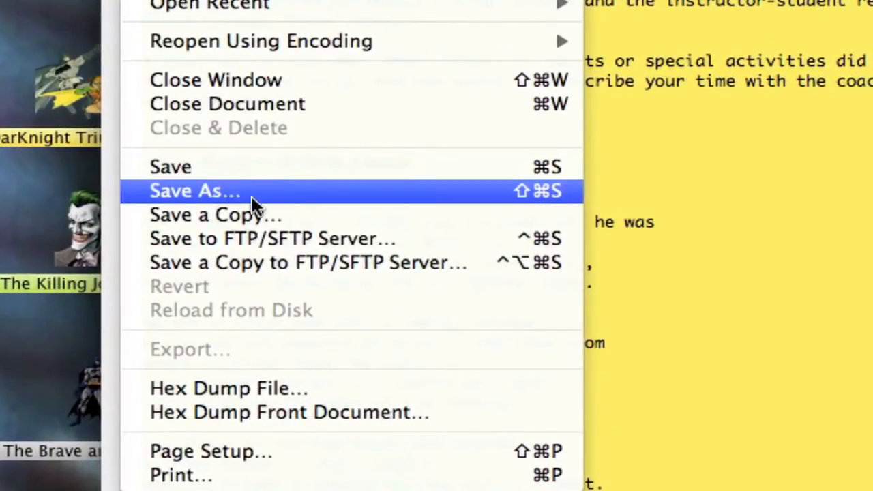
left_click(195, 191)
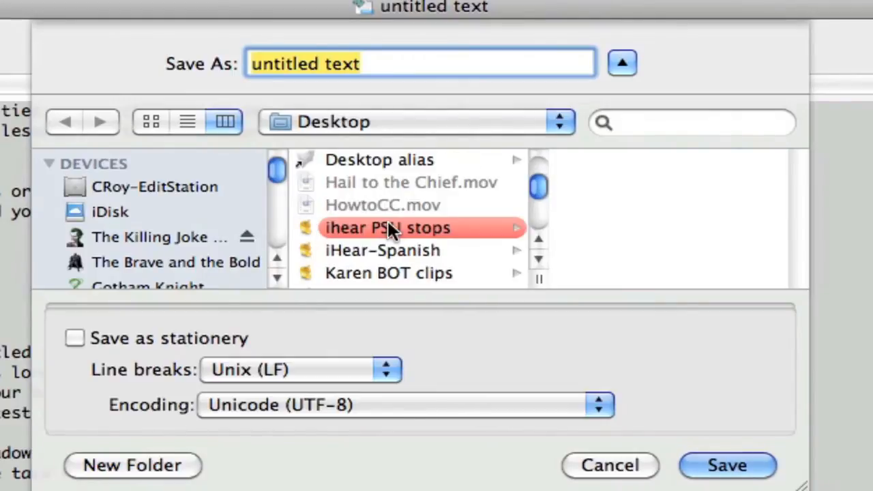
scroll("down", 3)
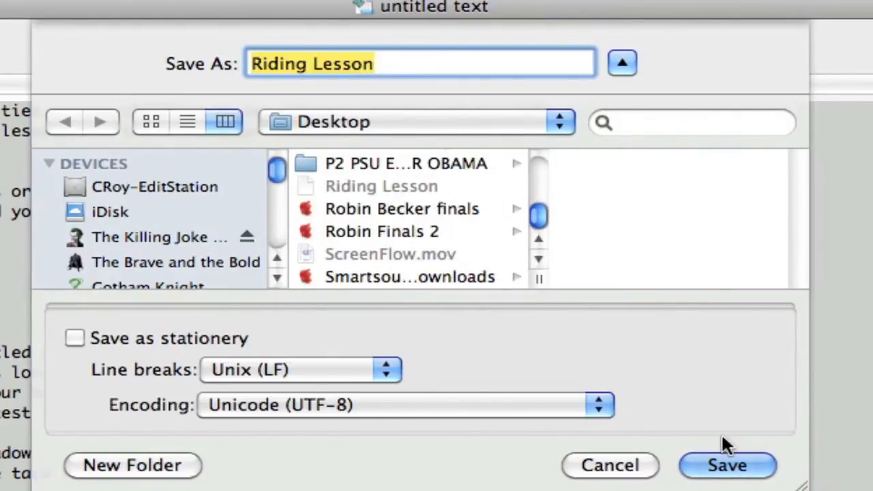
left_click(727, 465)
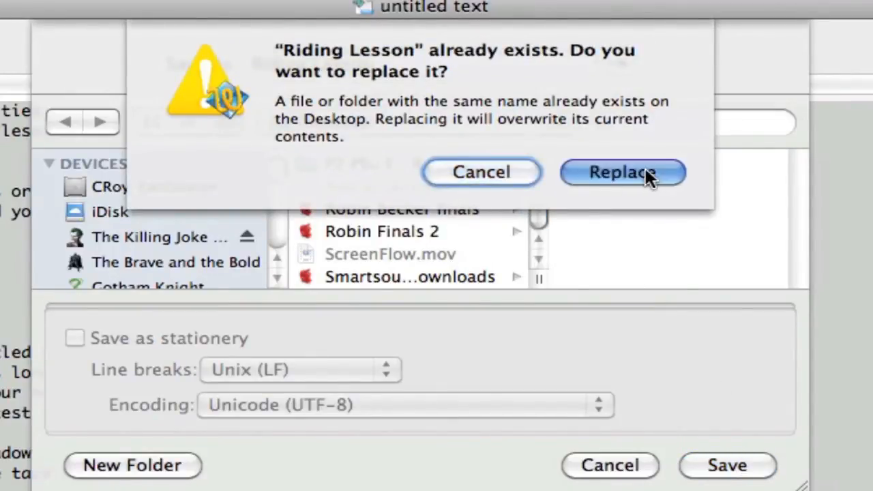
left_click(622, 172)
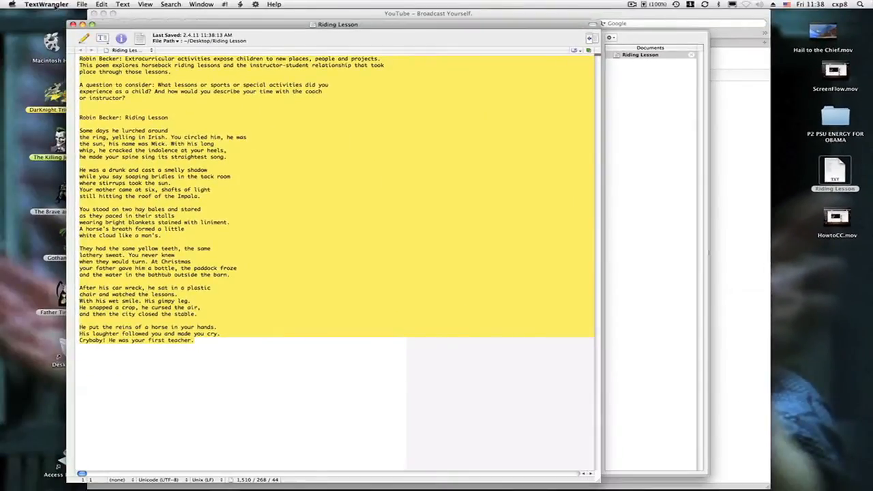
- Bring the browser window with the Riding Lesson caption settings back to the front
left_click(46, 5)
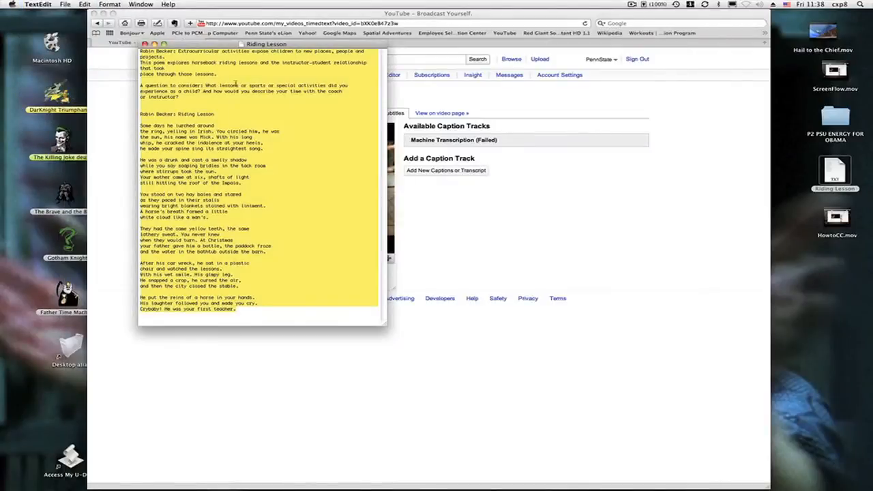
left_click(38, 5)
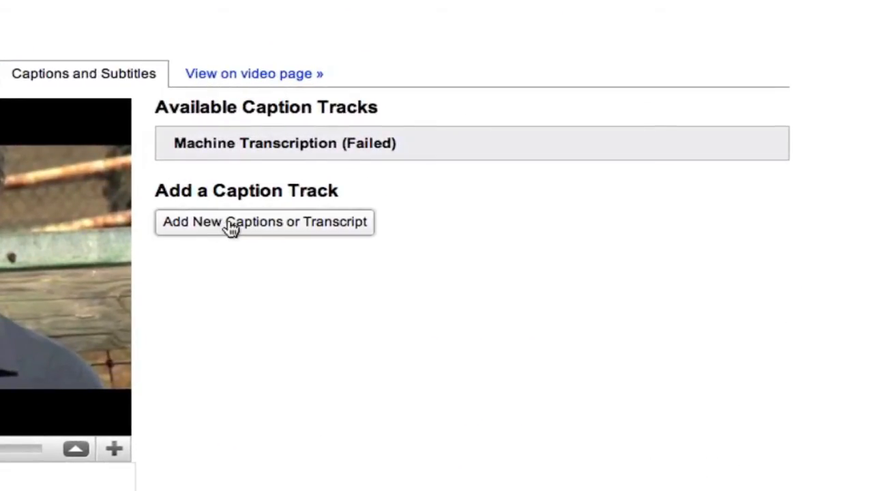
- Start a new caption track as a transcript file with Riding Lesson chosen for upload
left_click(264, 221)
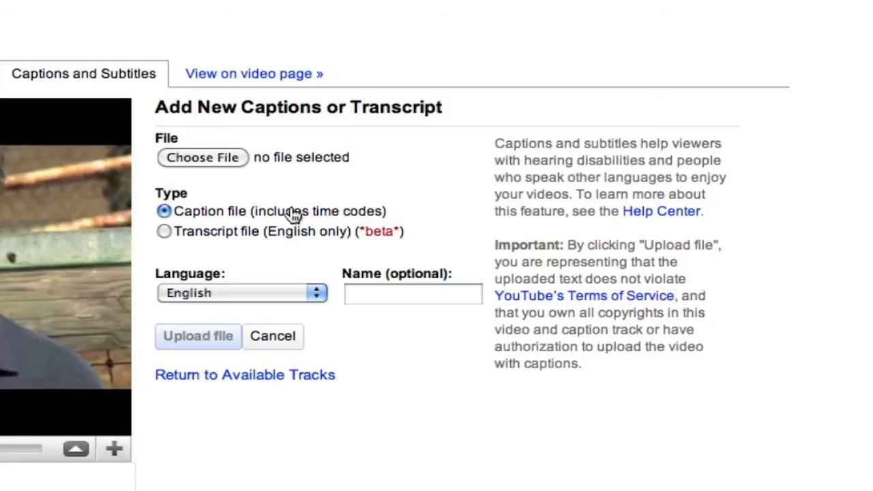
mouse_move(163, 232)
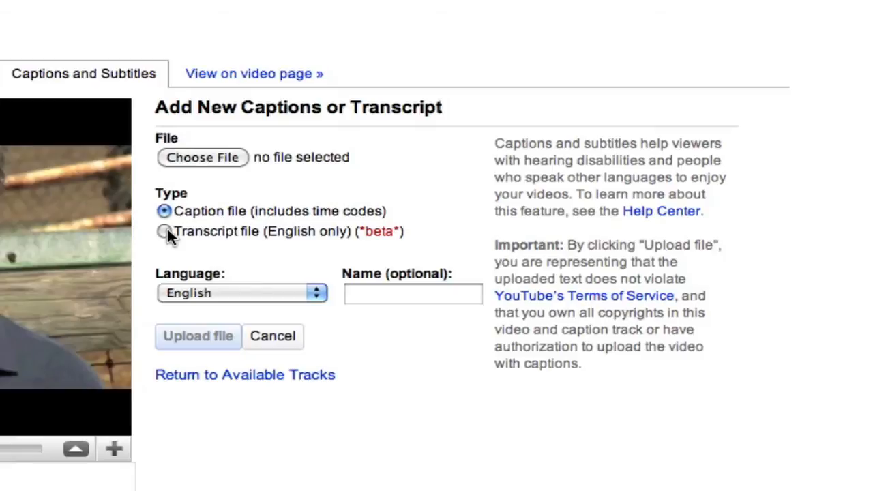
left_click(164, 232)
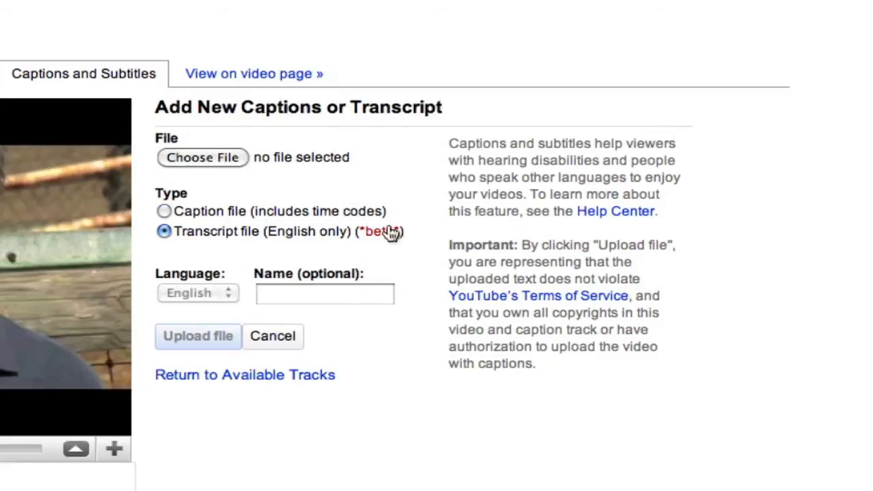
mouse_move(324, 266)
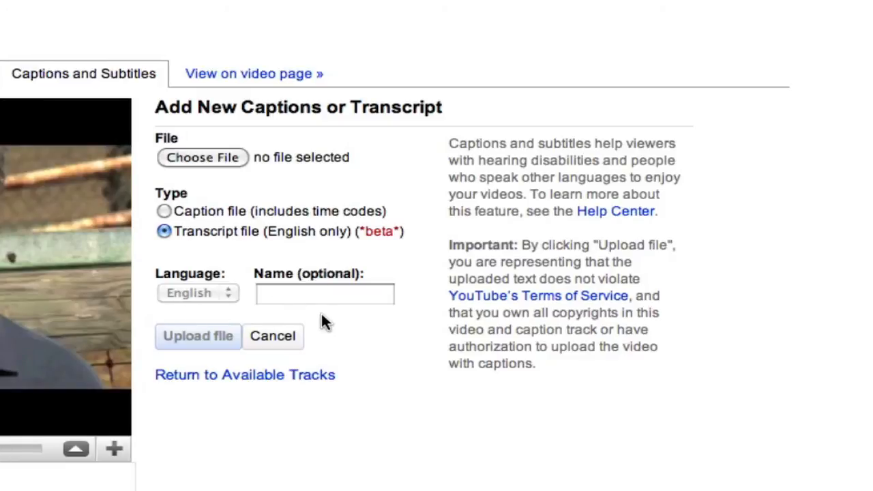
mouse_move(264, 160)
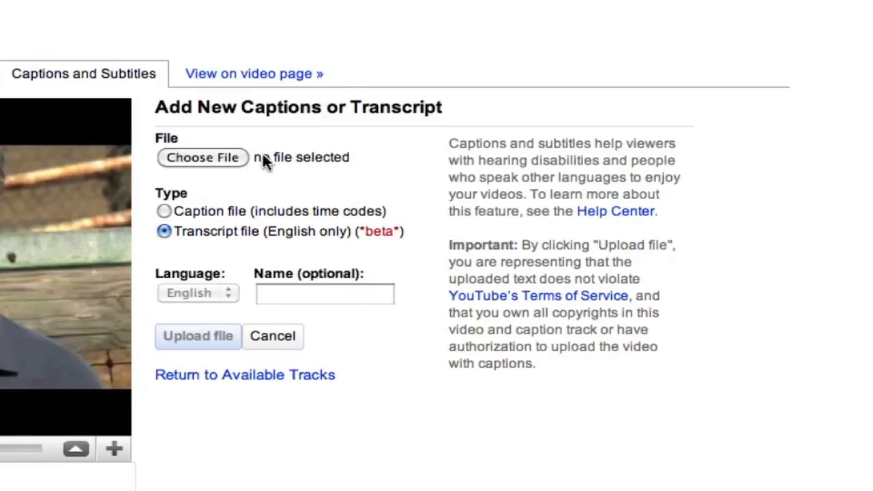
left_click(202, 158)
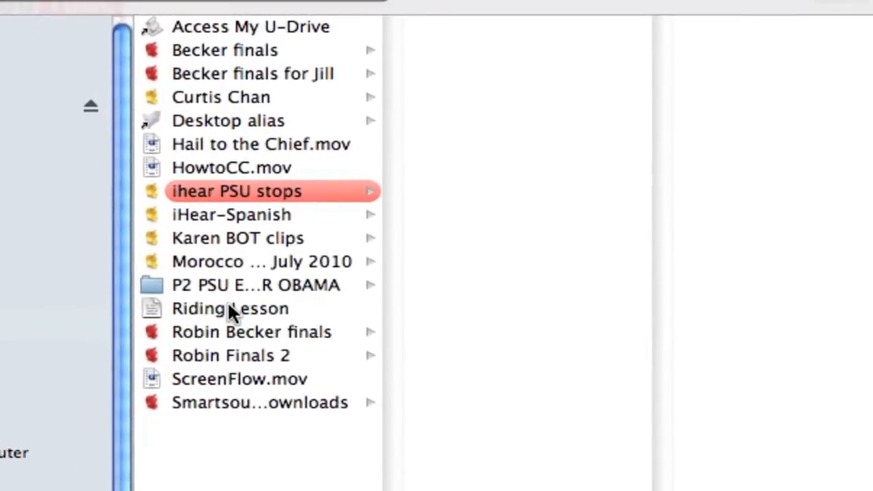
left_click(229, 308)
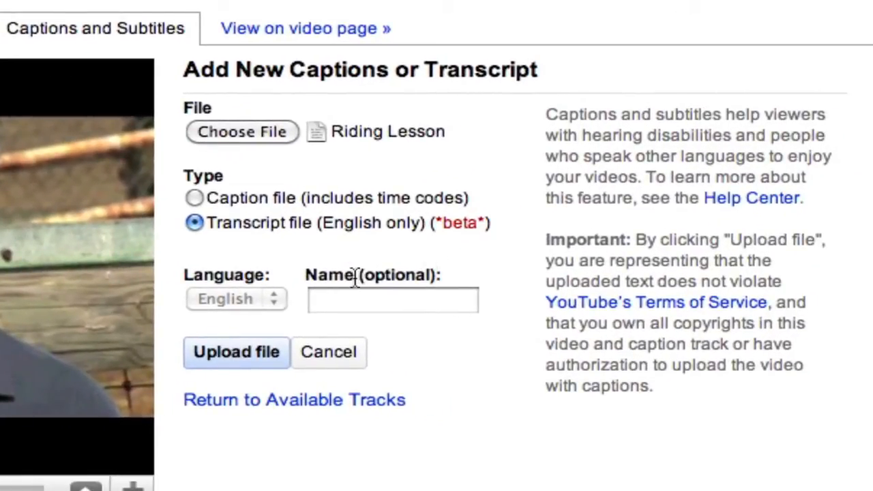
mouse_move(412, 143)
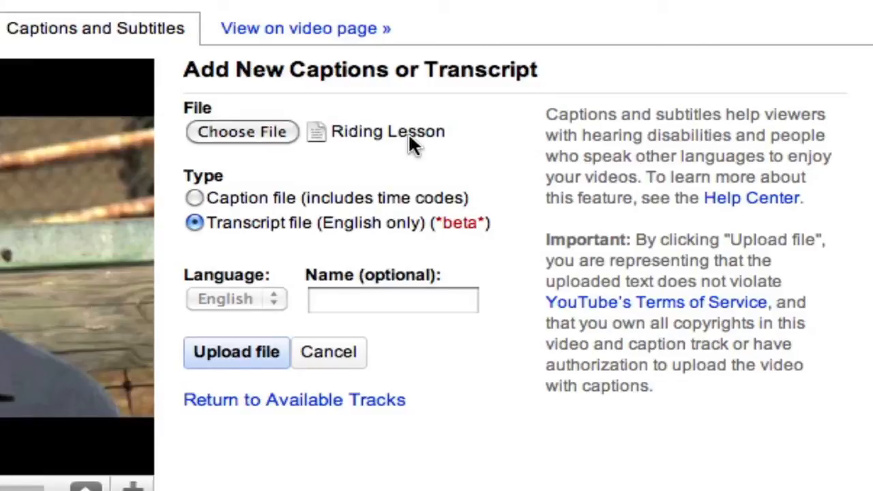
mouse_move(236, 352)
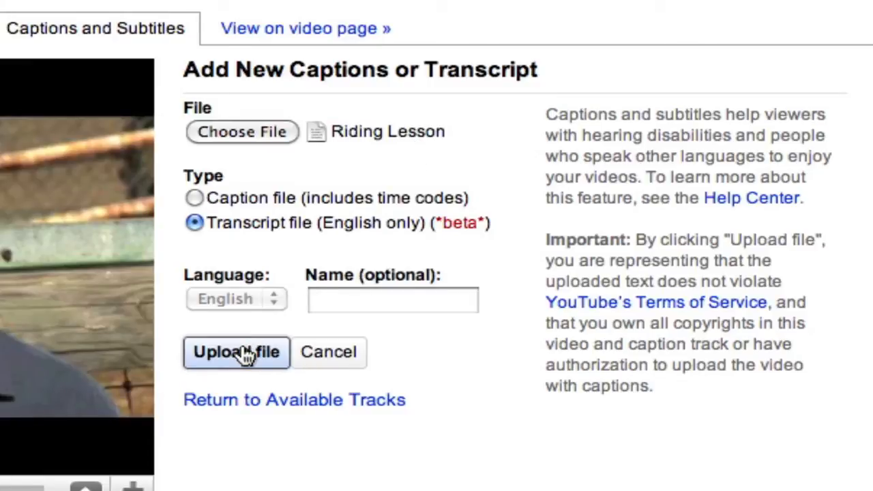
left_click(236, 352)
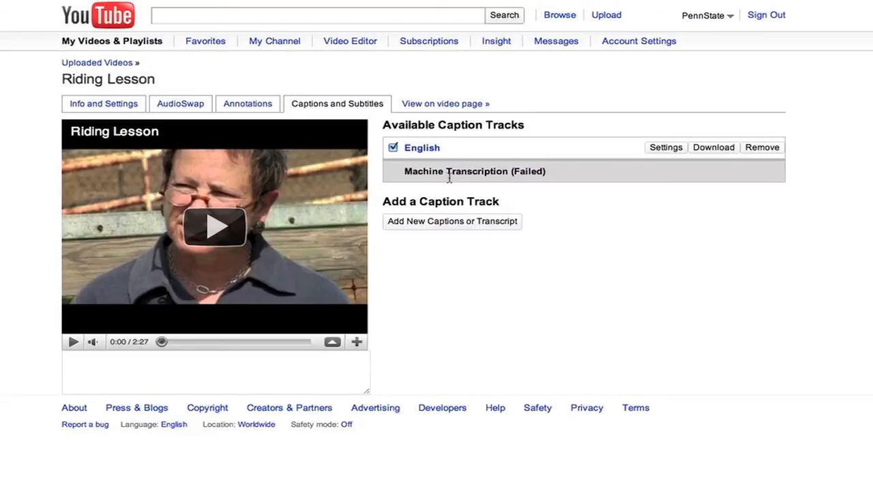
mouse_move(421, 147)
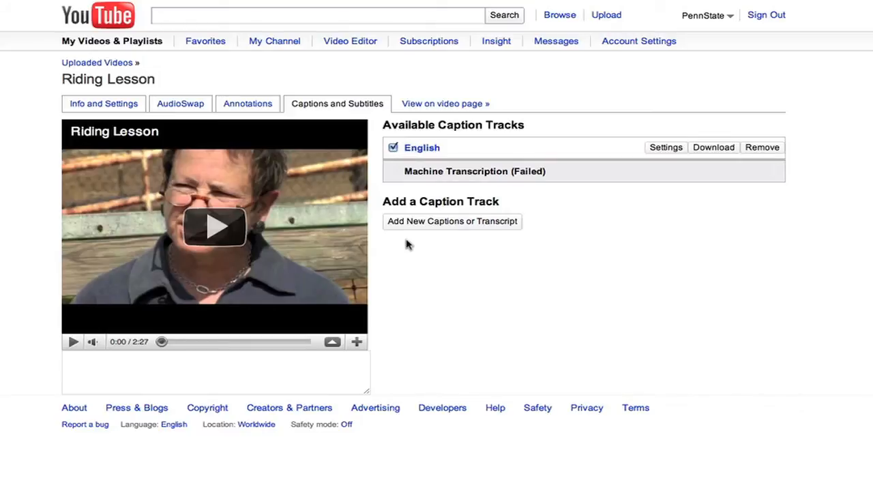
mouse_move(407, 256)
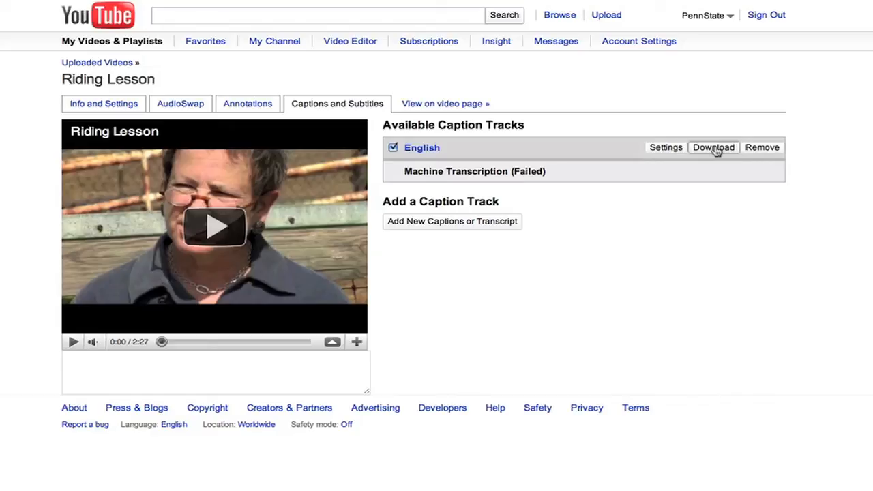
mouse_move(761, 147)
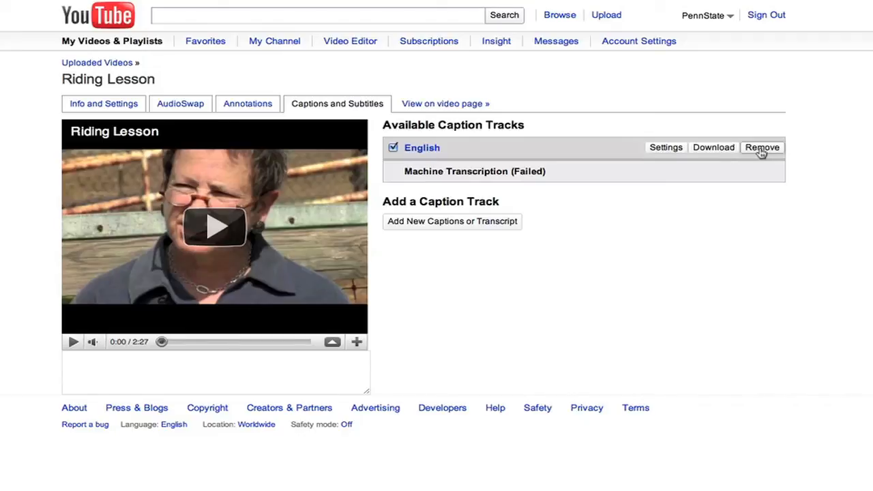
mouse_move(321, 179)
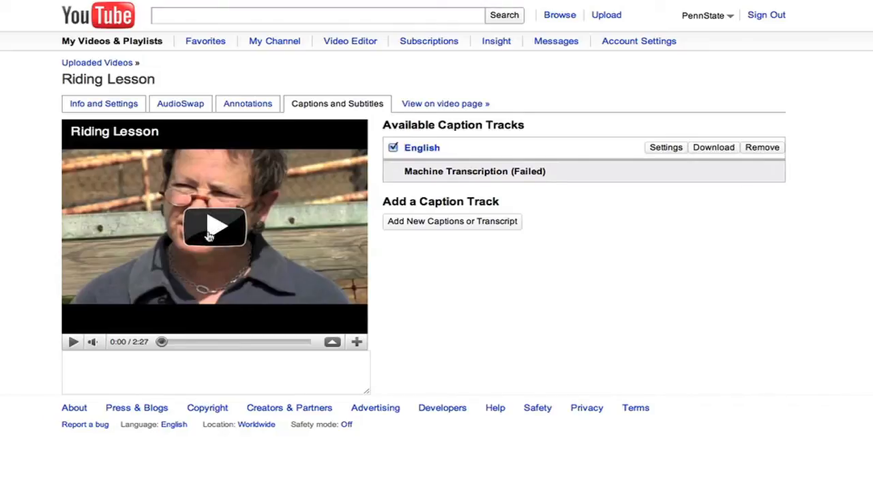
mouse_move(349, 143)
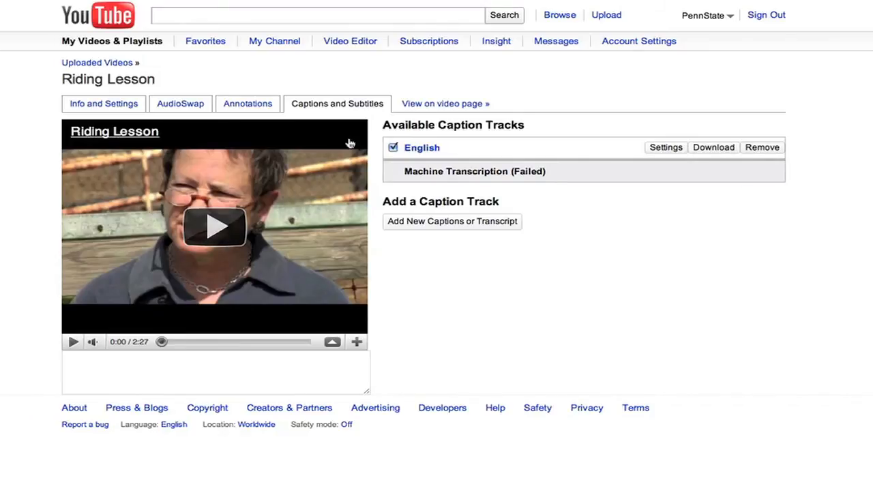
- Show the account menu with My Channel, Inbox, Account, Subscriptions, My Videos and Favorites
left_click(703, 15)
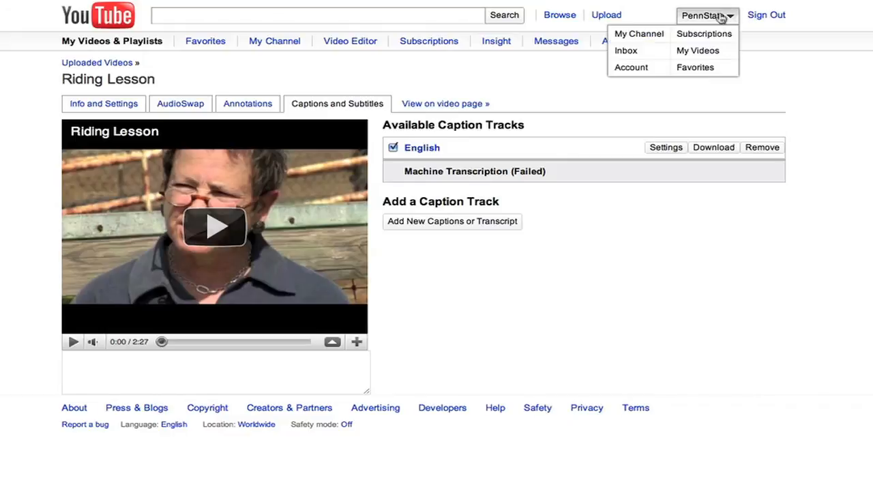